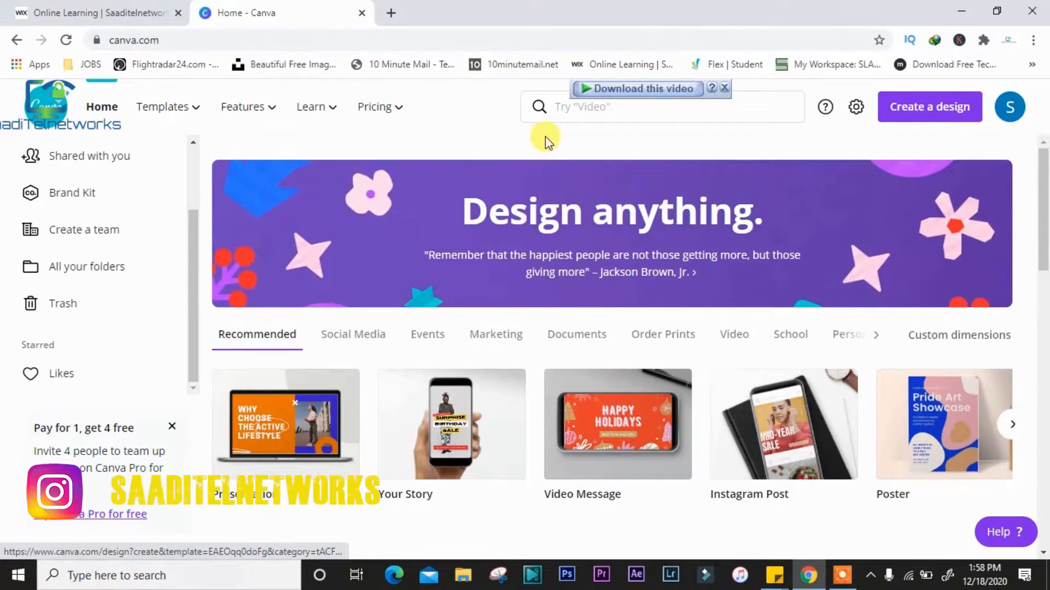
Step: Search Canva home for "cv" and choose the 'Resume' suggestion
type("cv")
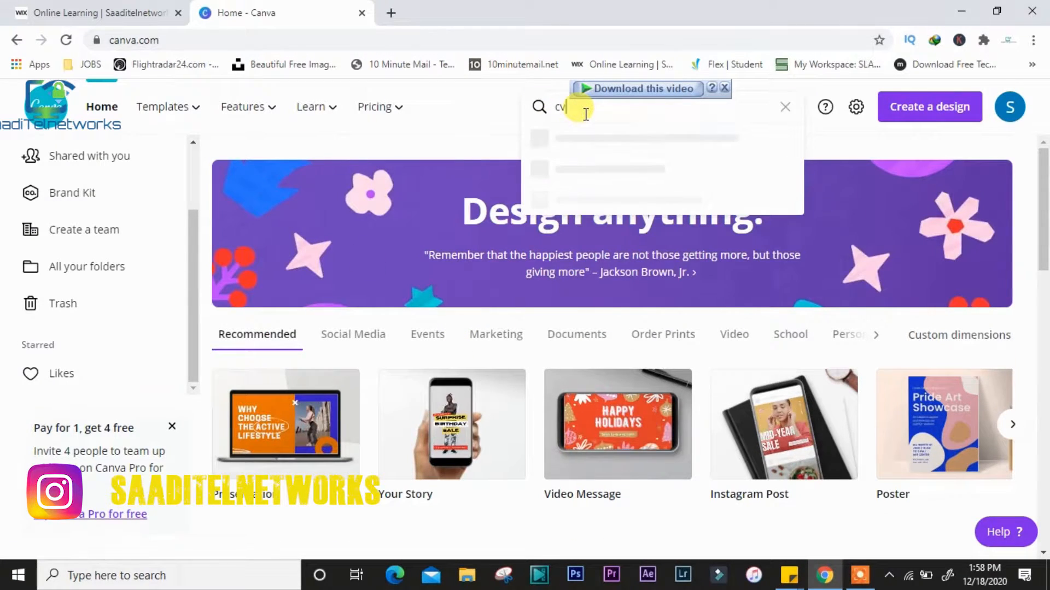
type("cv")
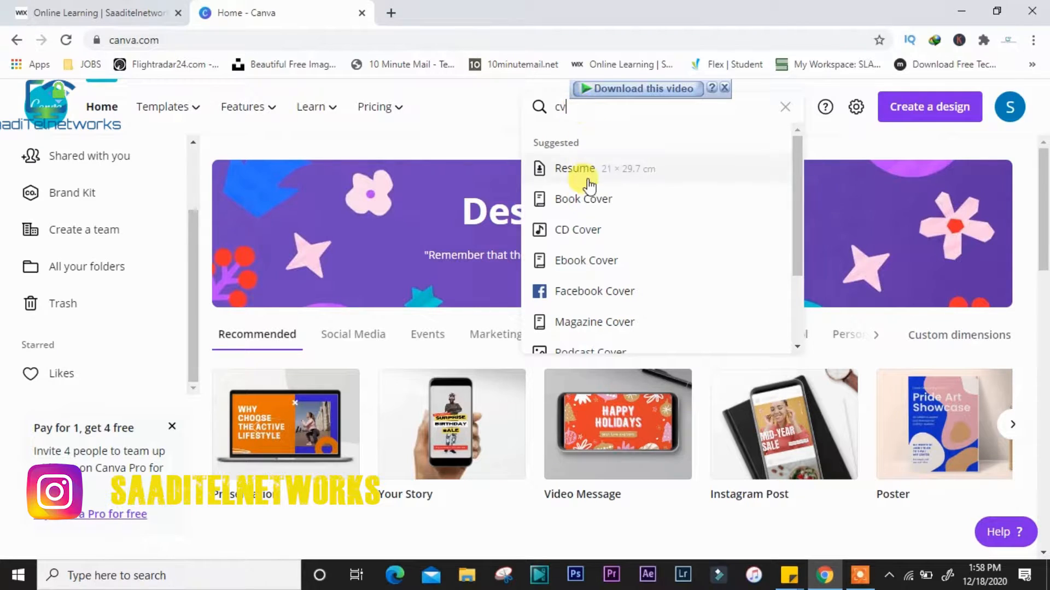
left_click(575, 168)
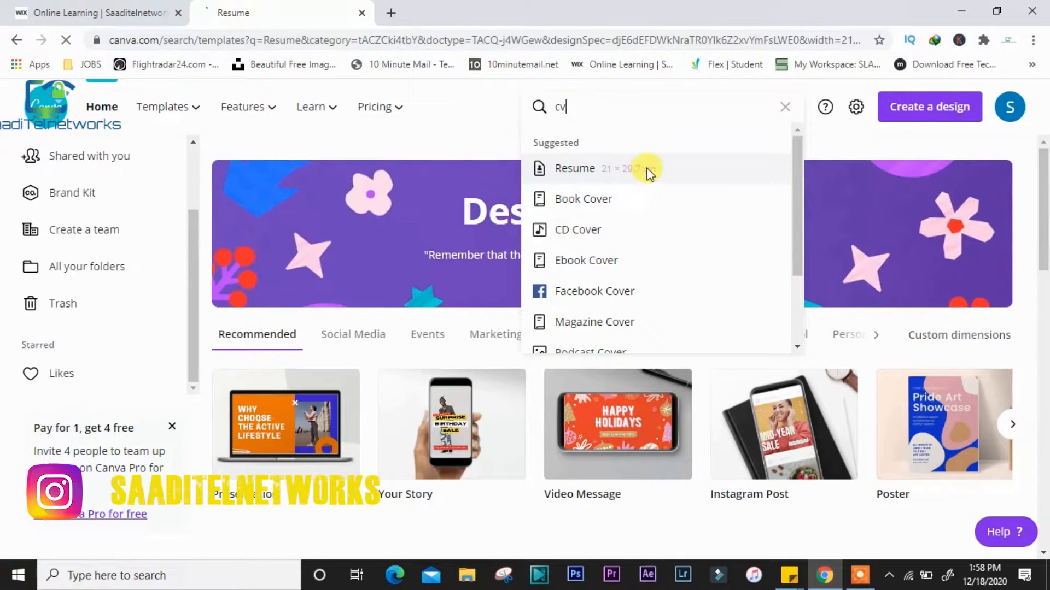
left_click(574, 168)
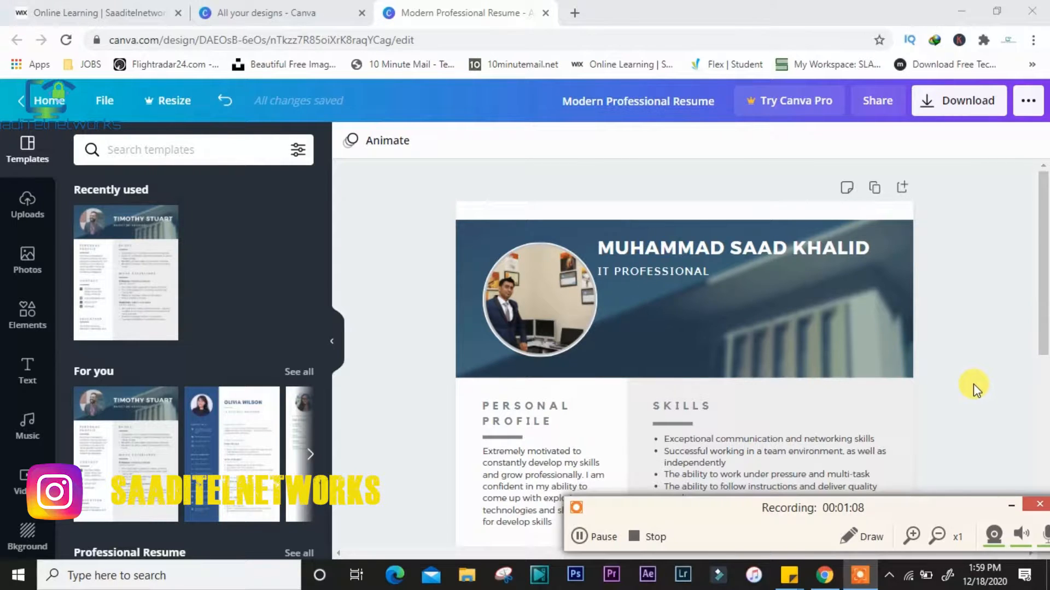
Step: Open the Modern Professional Resume from All your designs in the editor
left_click(539, 299)
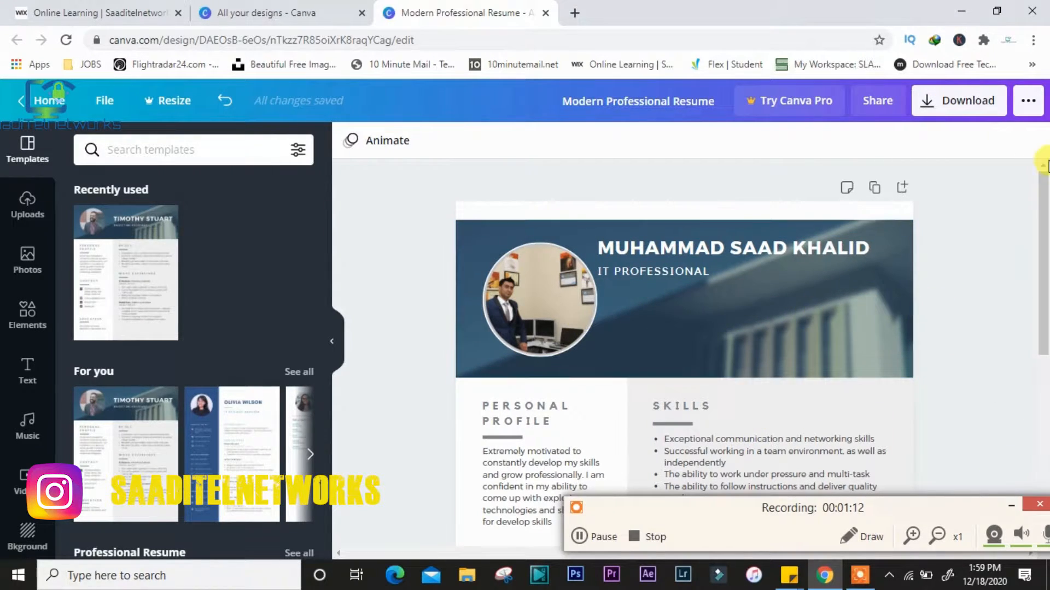
scroll("down", 3)
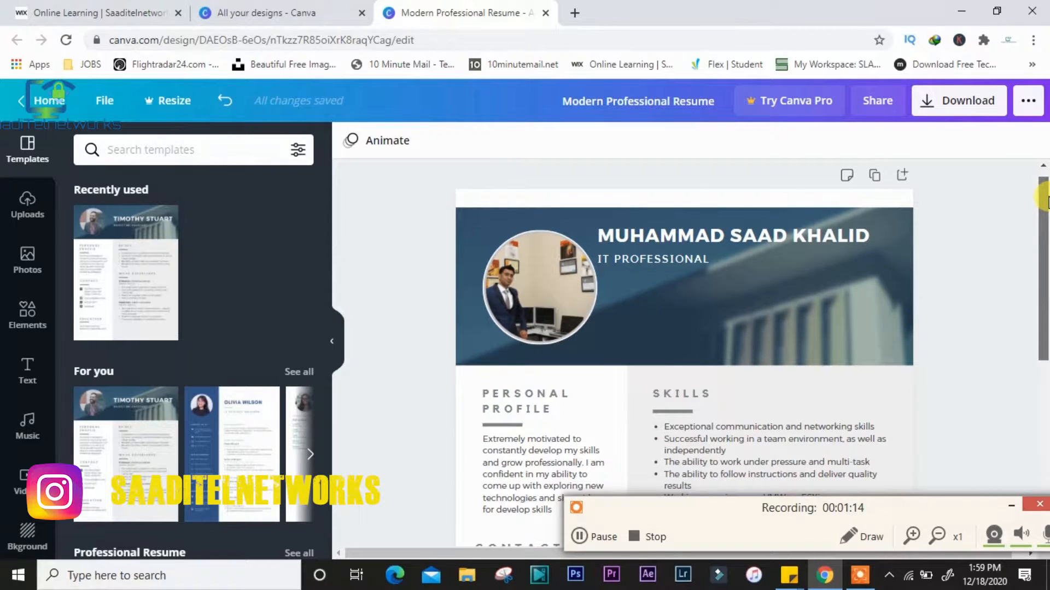
left_click(539, 281)
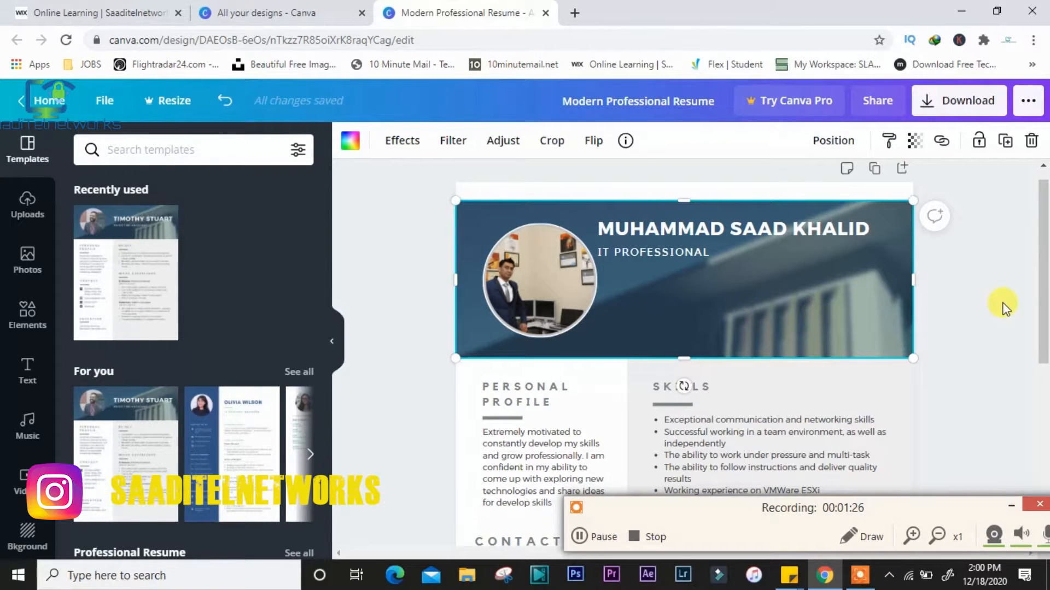
scroll("down", 3)
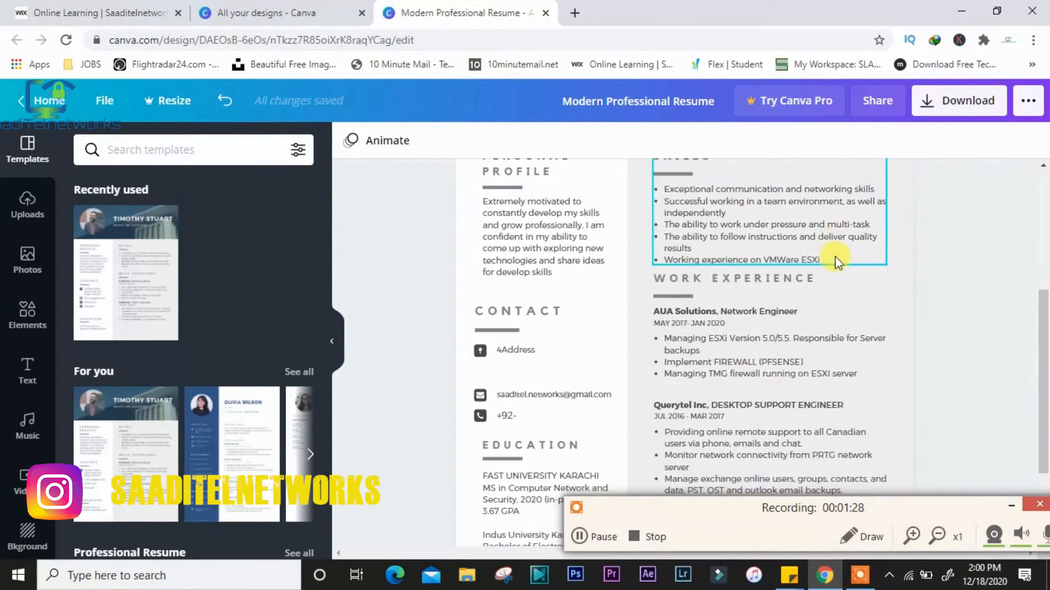
scroll("down", 3)
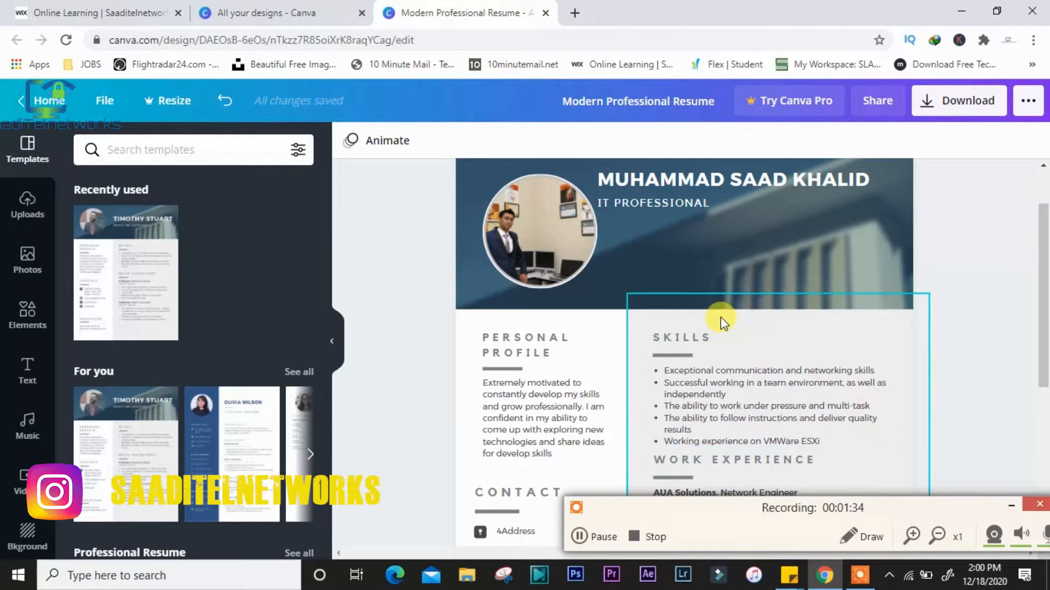
scroll("down", 3)
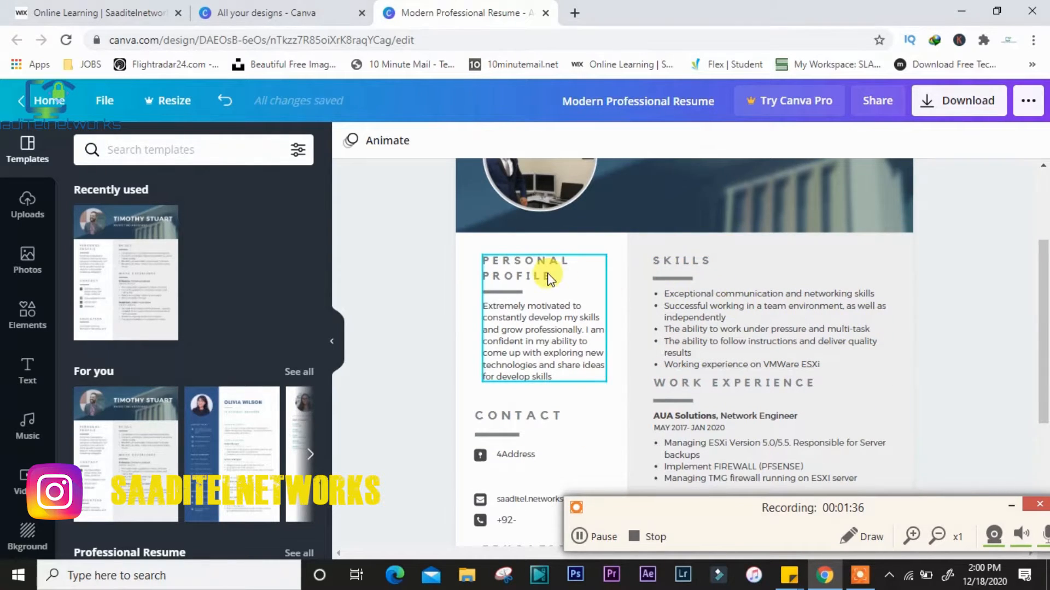
scroll("down", 3)
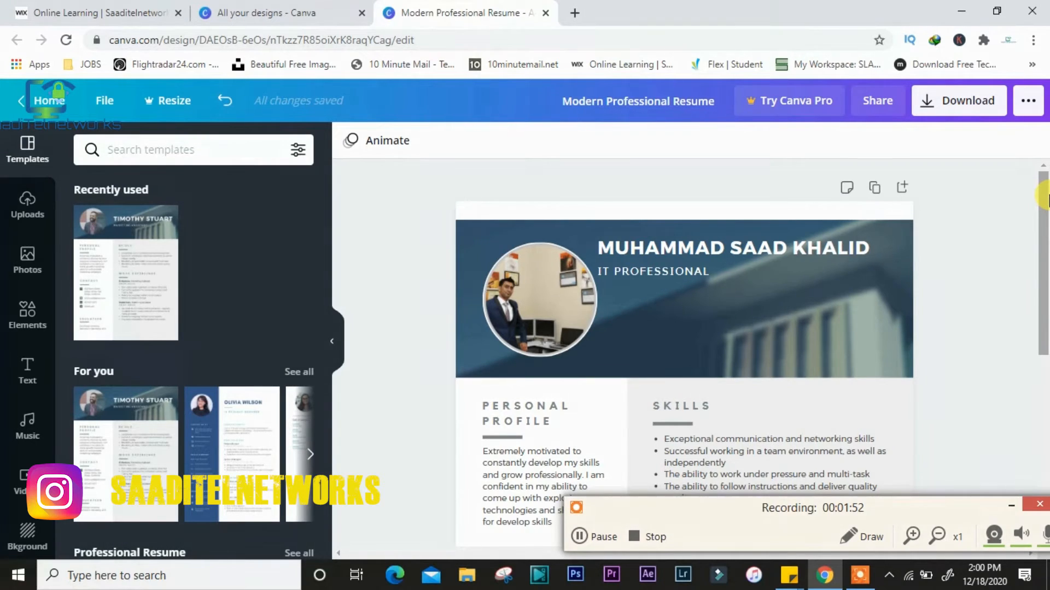
mouse_move(968, 217)
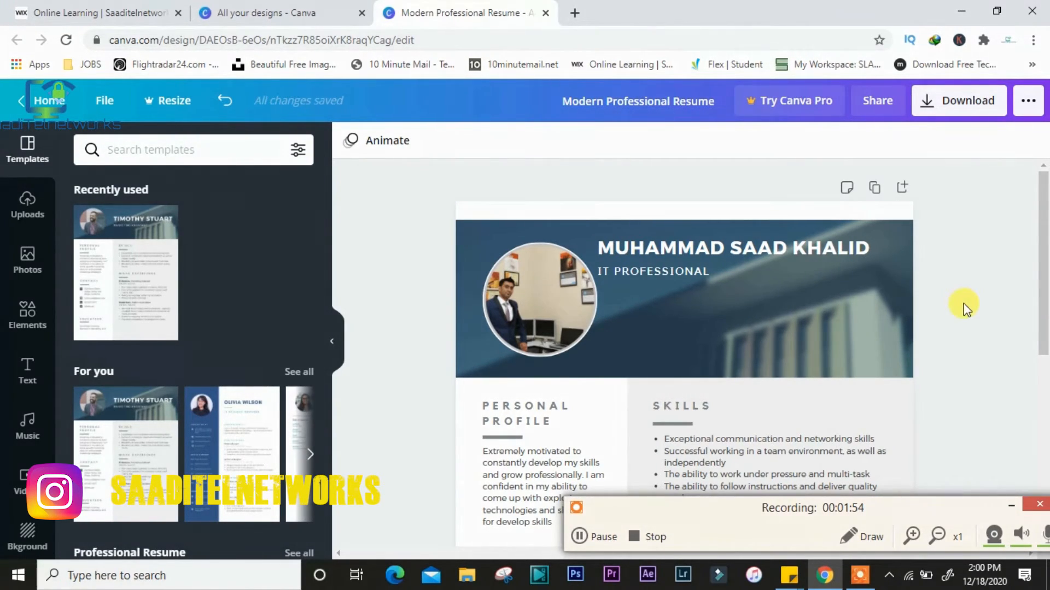
mouse_move(1007, 261)
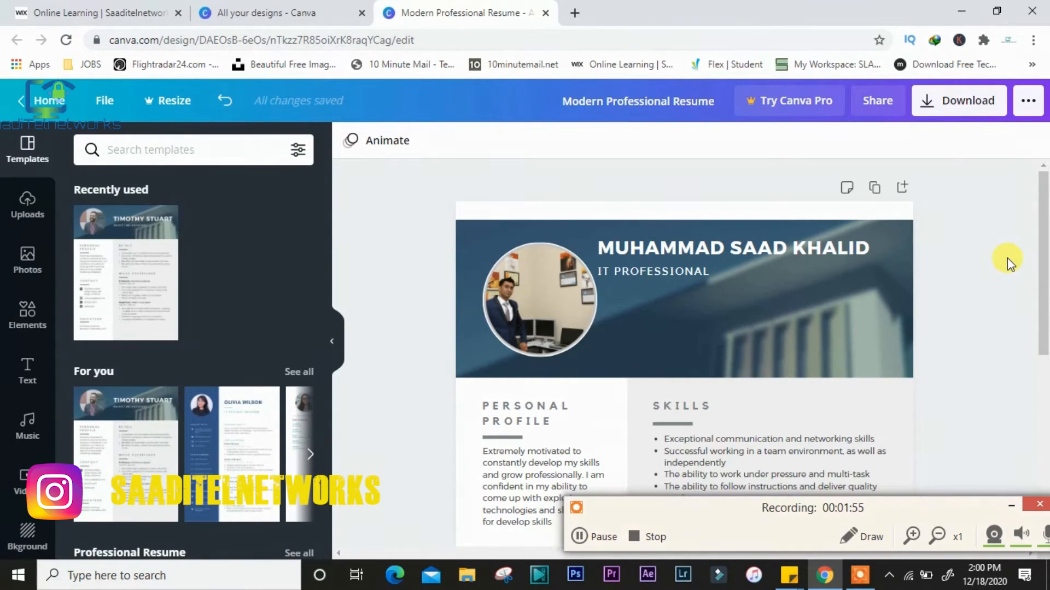
mouse_move(1035, 299)
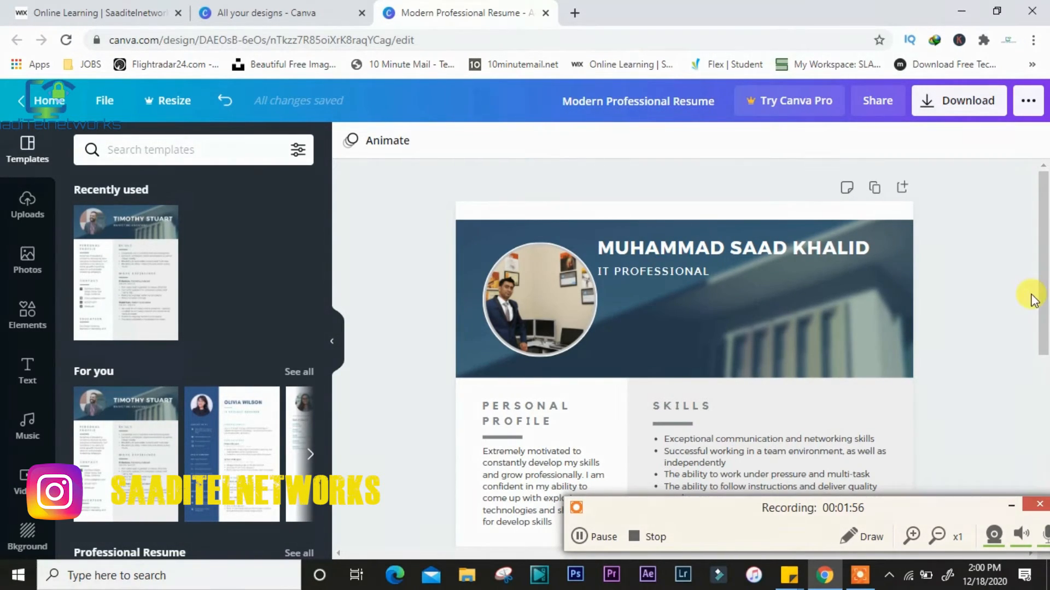